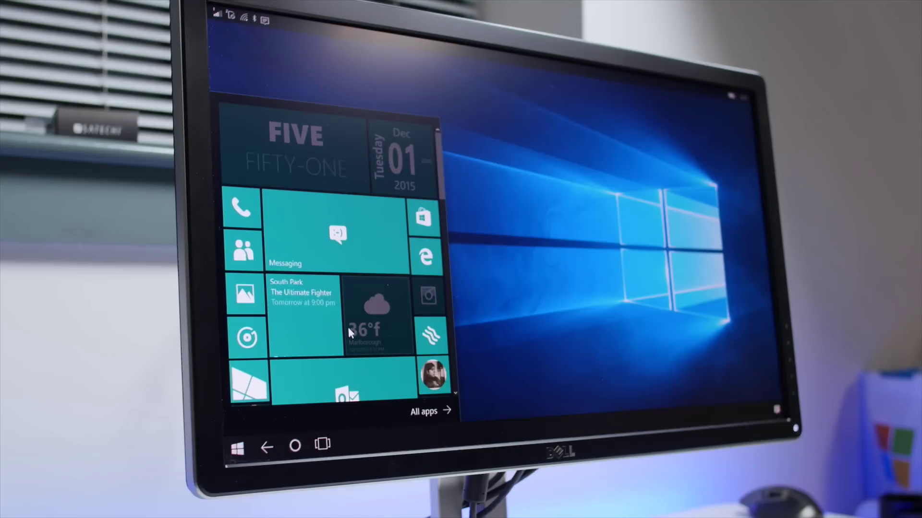
scroll(down, 3)
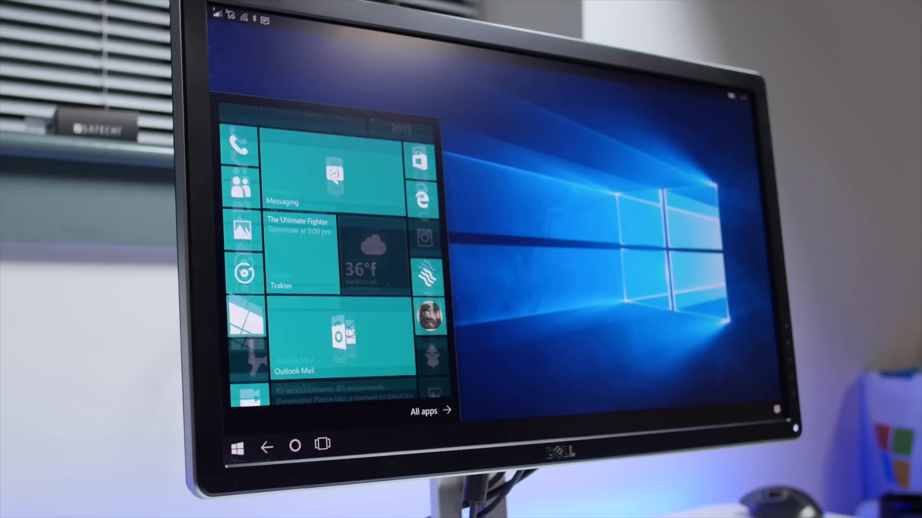